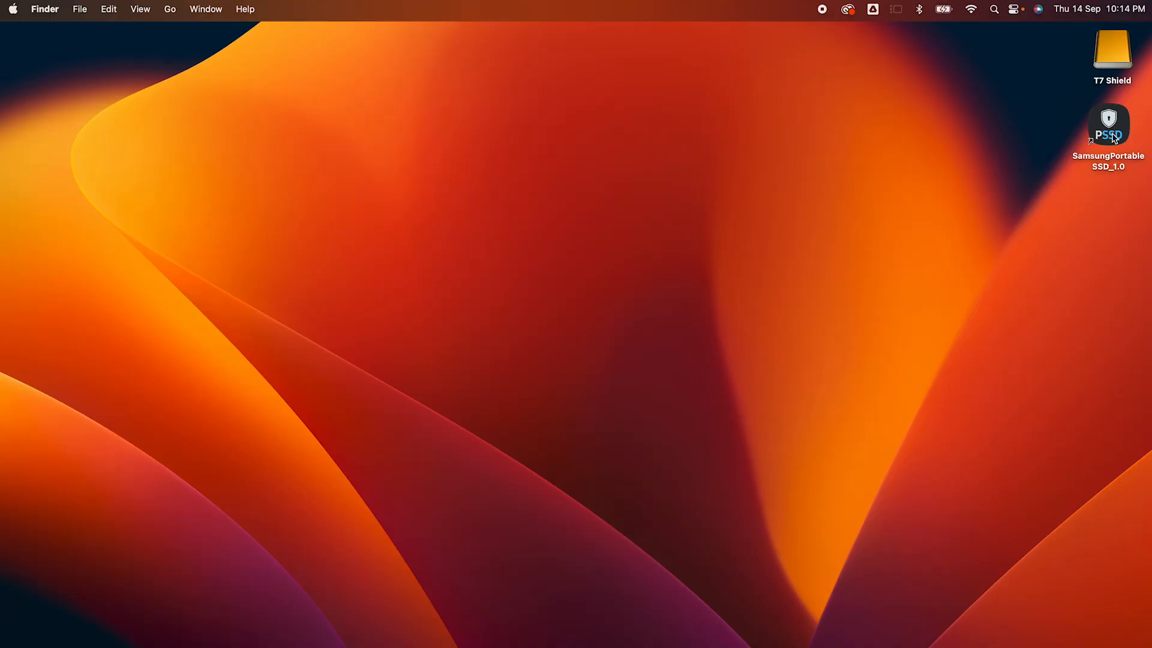
Launch SamsungPortableSSD_1.0 from the desktop to check for a connected drive
{"action": "double_click", "coordinate": [1109, 123]}
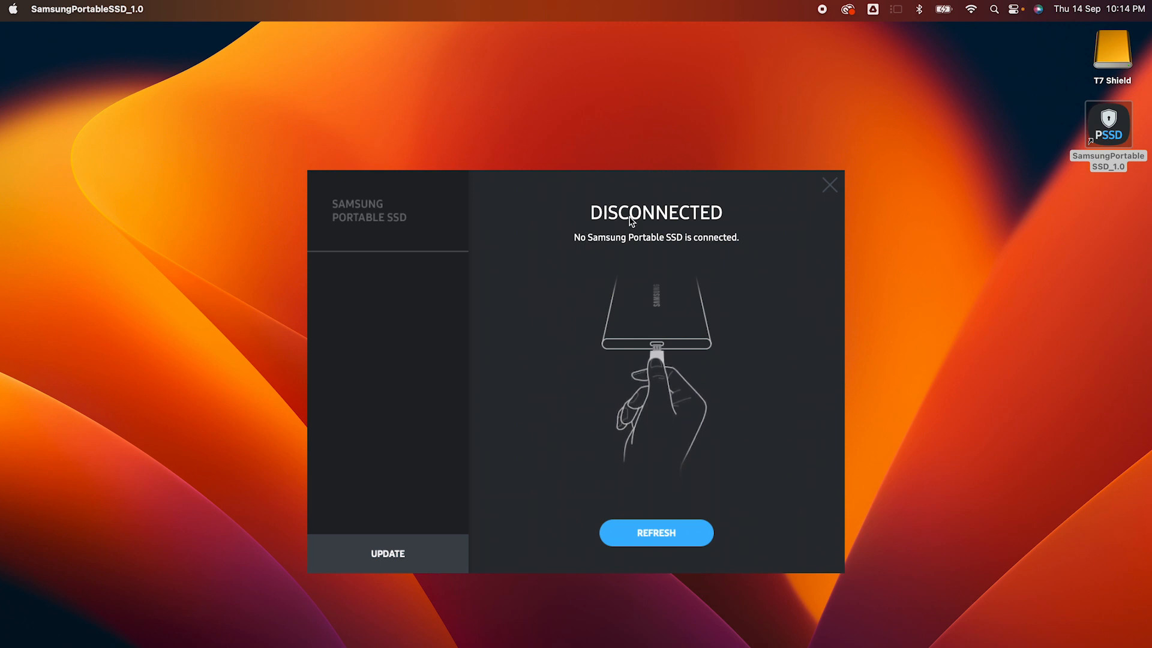
{"action": "mouse_move", "coordinate": [689, 249]}
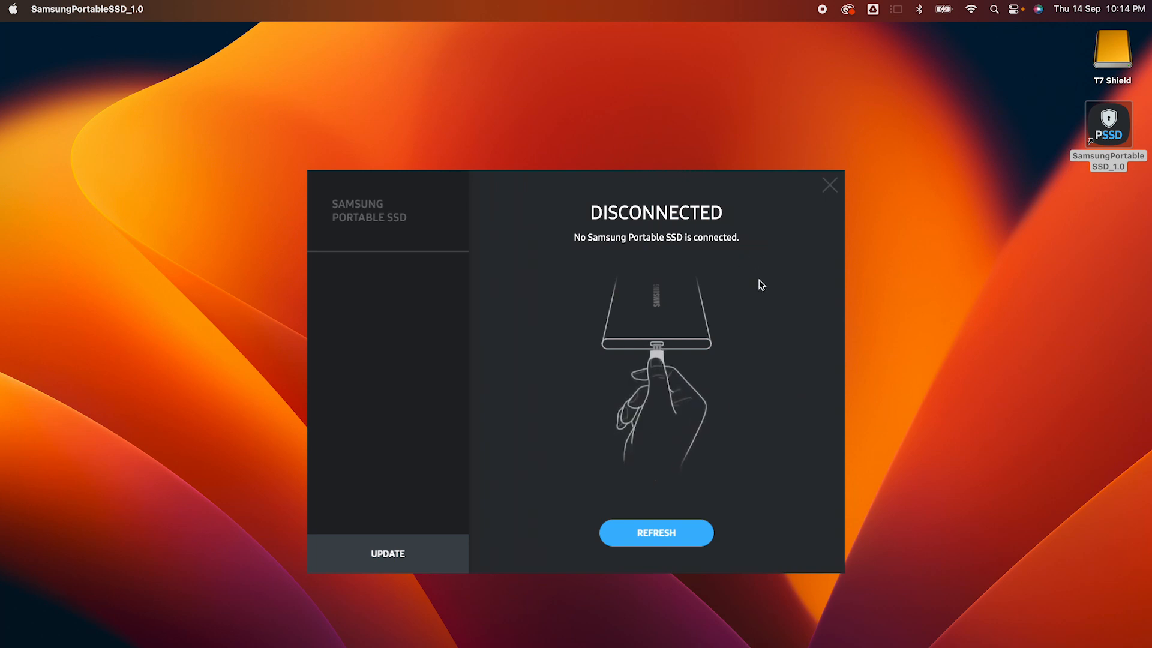
Quit the SSD app and show the Security section of Privacy & Security
{"action": "left_click", "coordinate": [829, 185]}
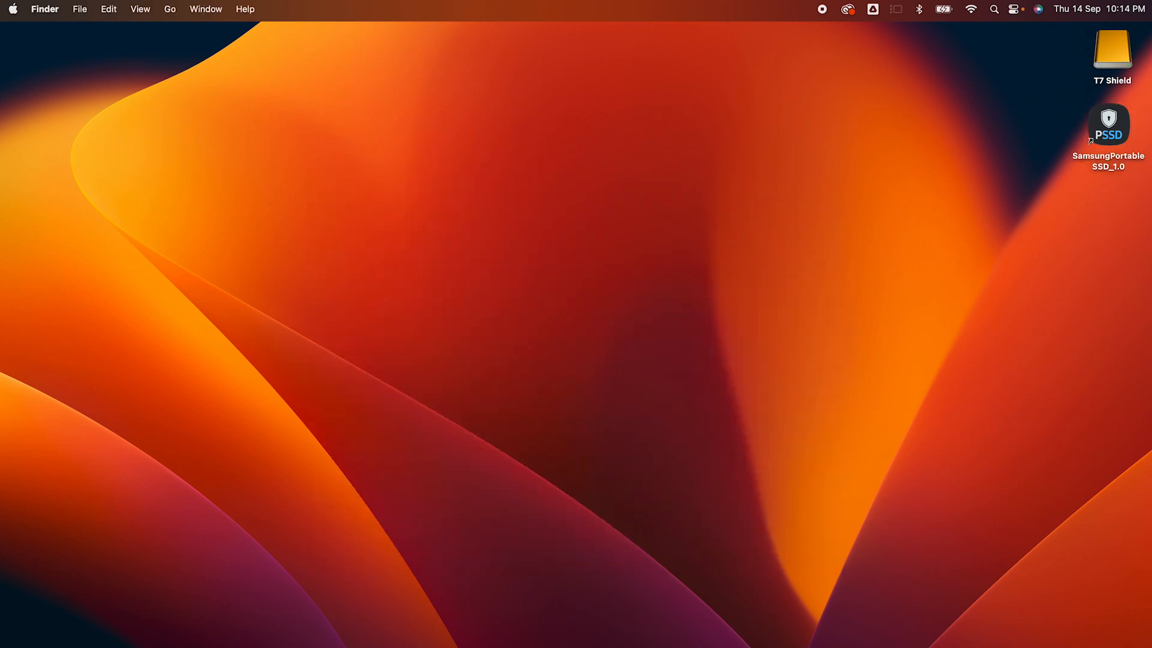
{"action": "left_click", "coordinate": [12, 9]}
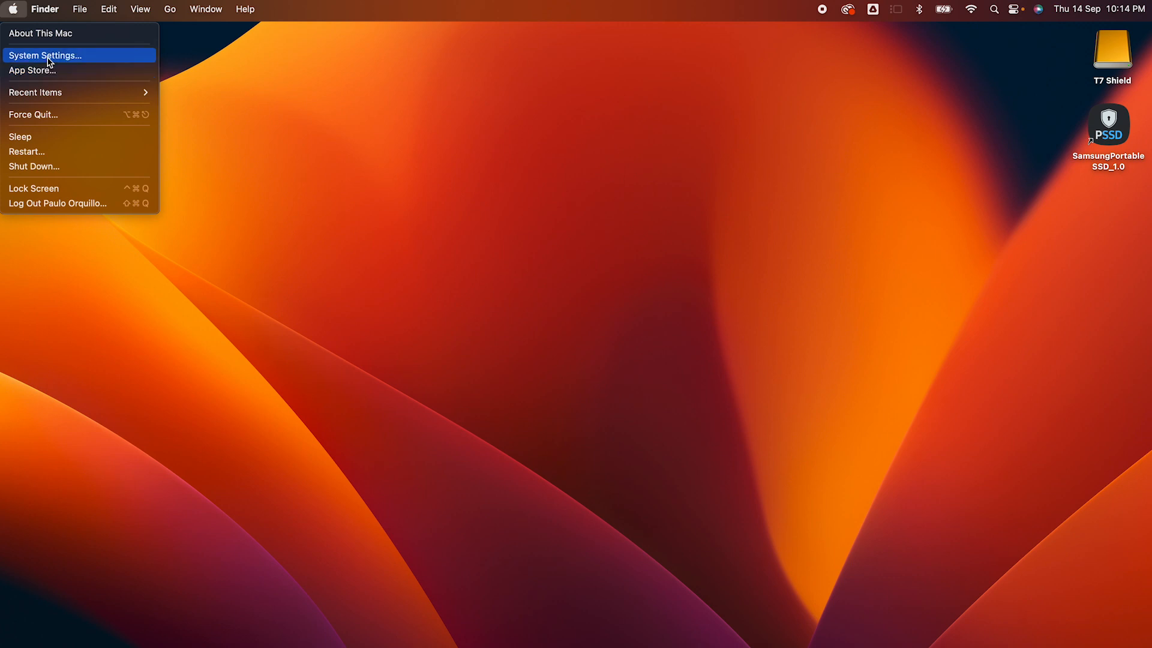
{"action": "left_click", "coordinate": [46, 55]}
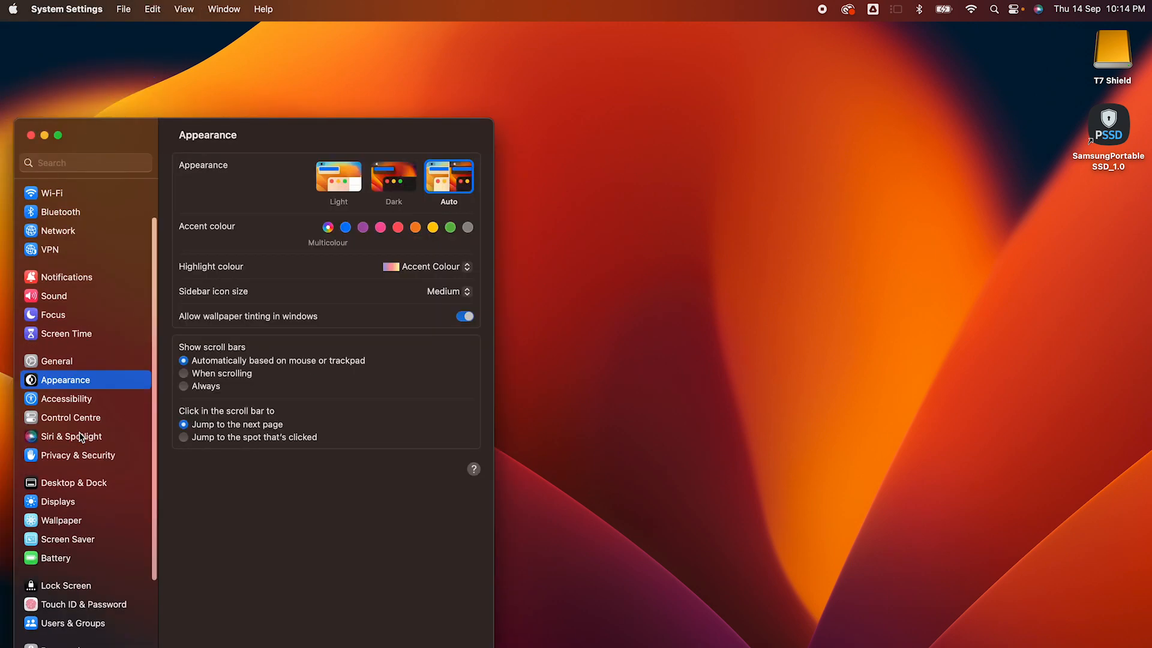
{"action": "left_click", "coordinate": [77, 454]}
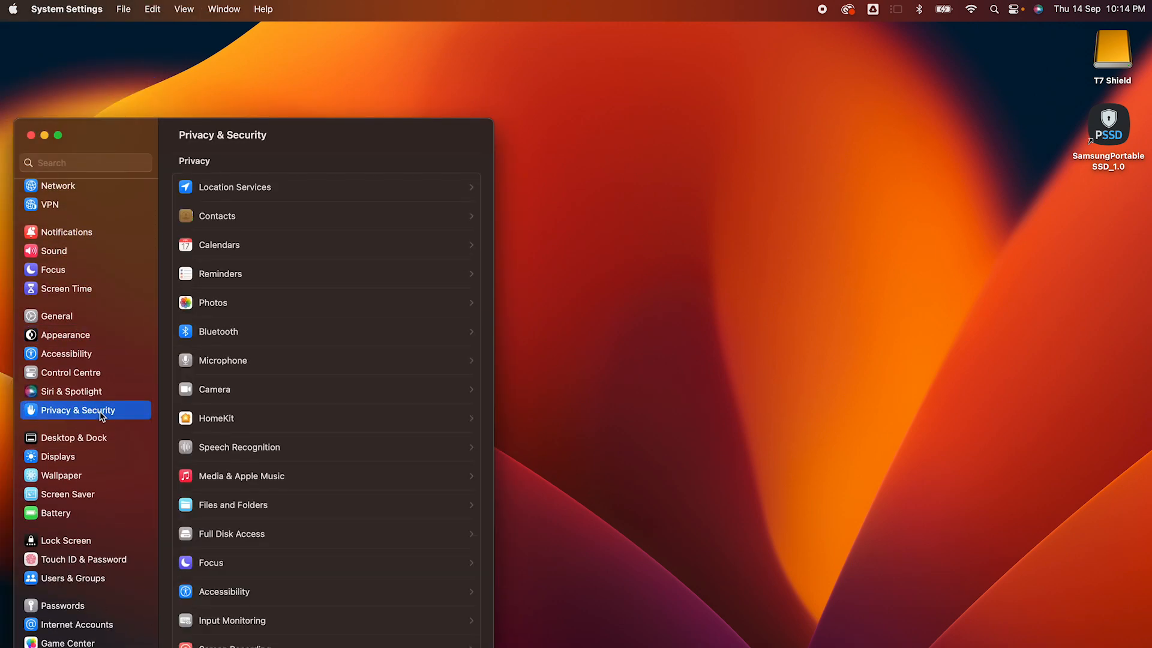
{"action": "scroll", "scroll_direction": "down", "scroll_amount": 3}
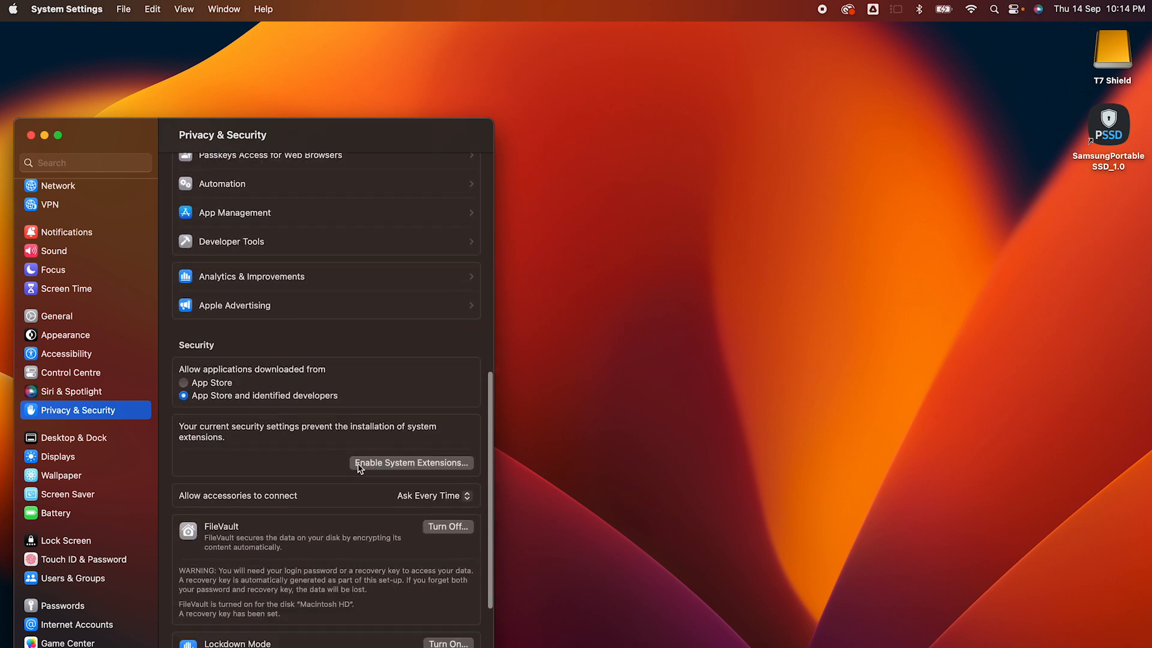
{"action": "scroll", "scroll_direction": "down", "scroll_amount": 3}
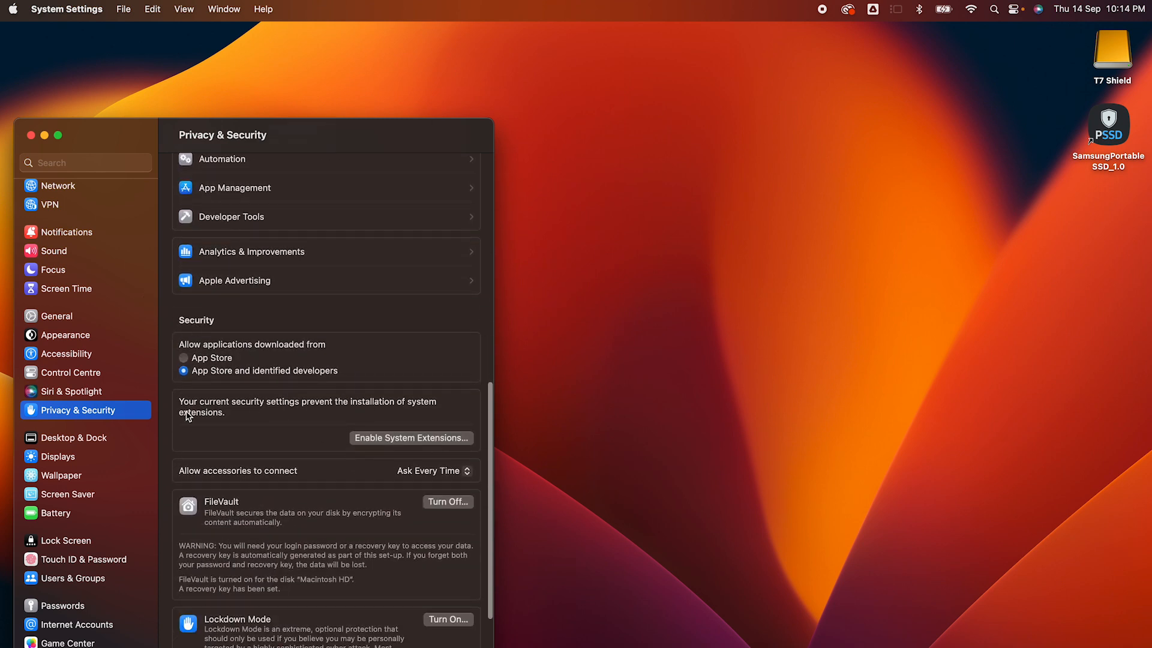
{"action": "mouse_move", "coordinate": [249, 408]}
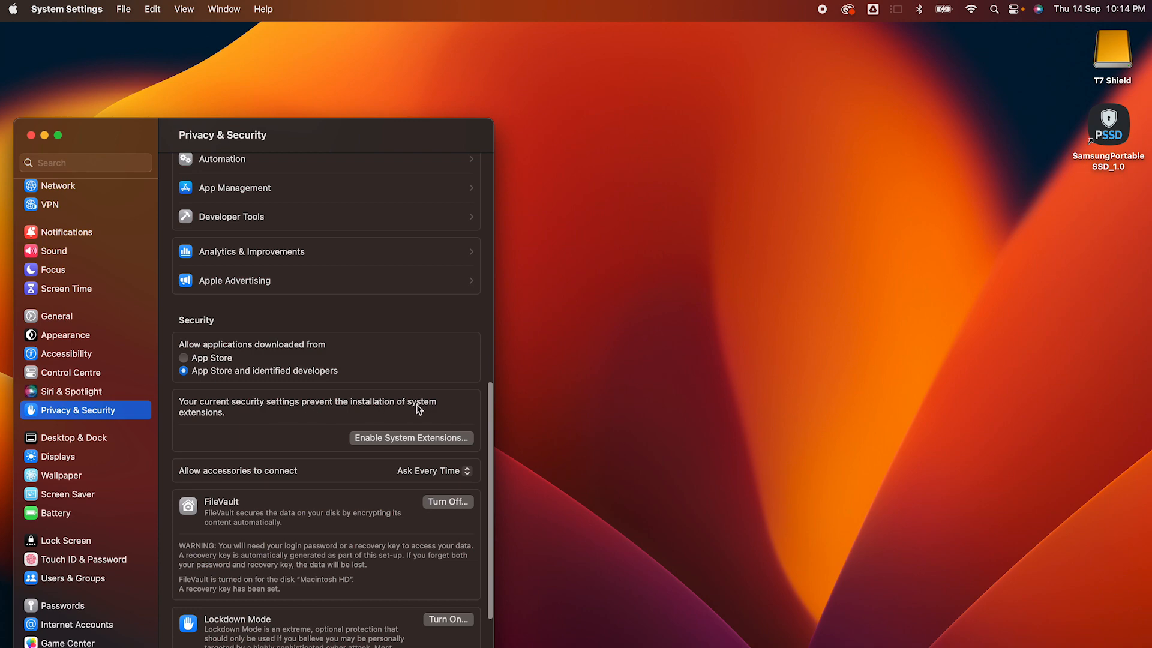
{"action": "mouse_move", "coordinate": [398, 442]}
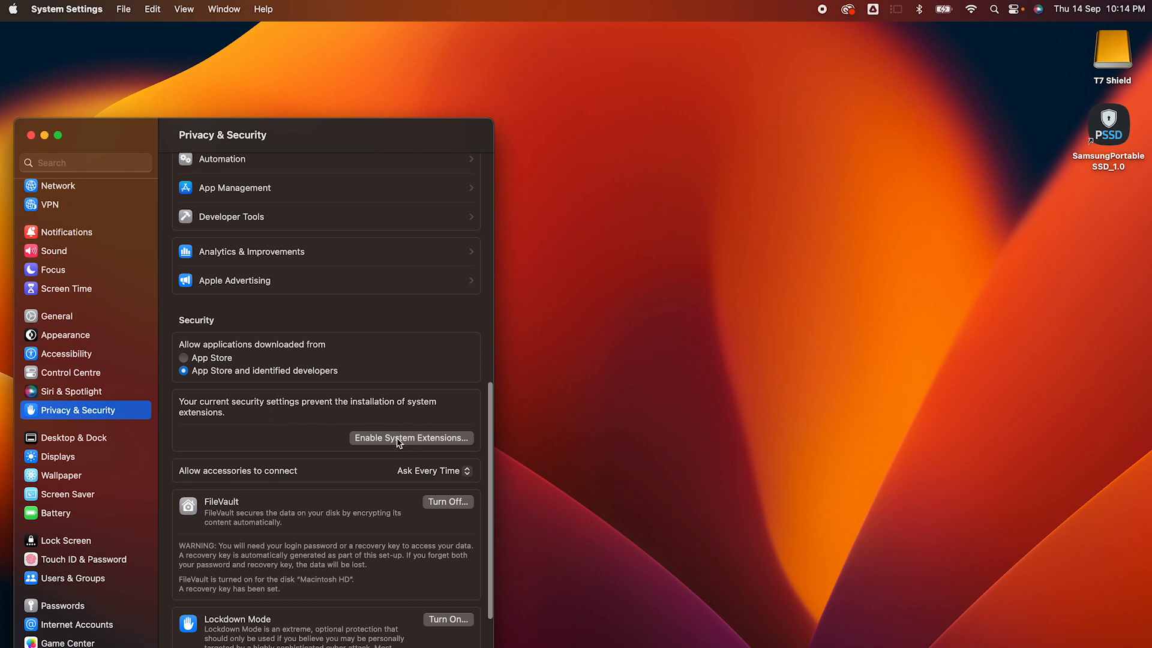
Choose Enable System Extensions and authenticate with the account password
{"action": "left_click", "coordinate": [410, 438]}
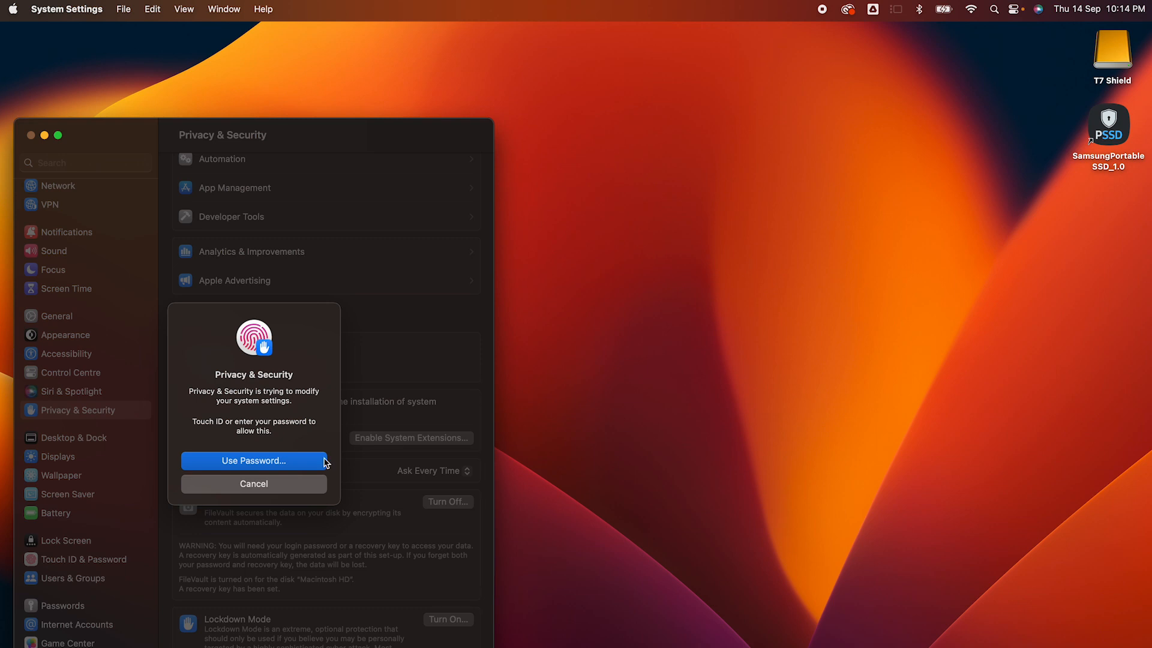
{"action": "left_click", "coordinate": [253, 460]}
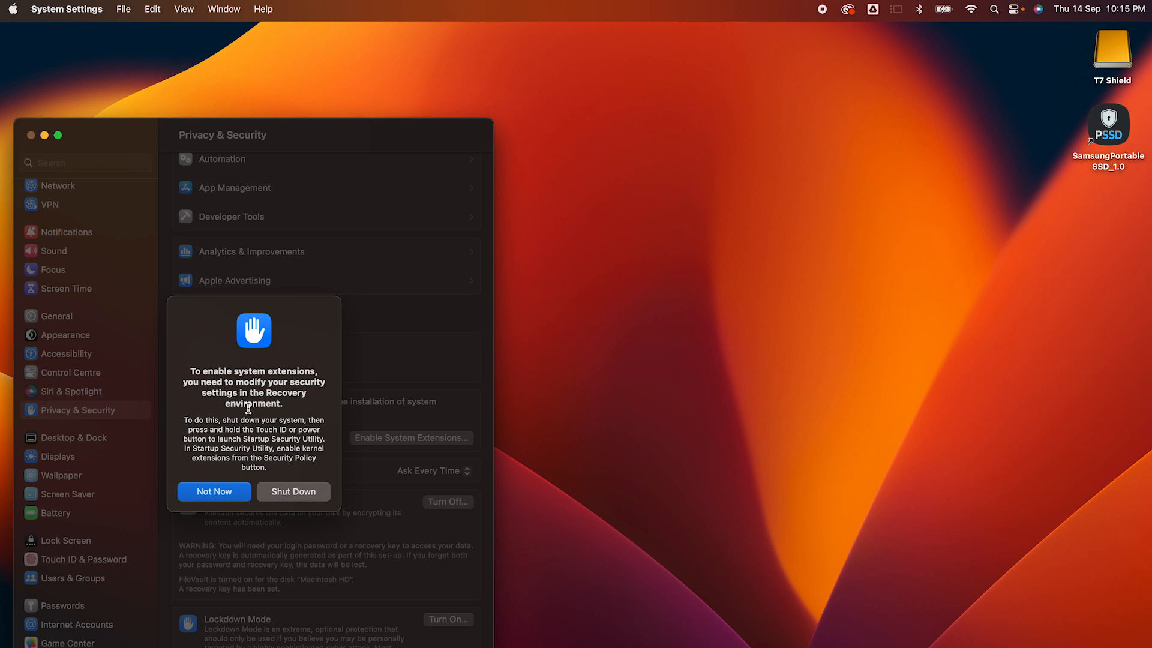
{"action": "mouse_move", "coordinate": [270, 417]}
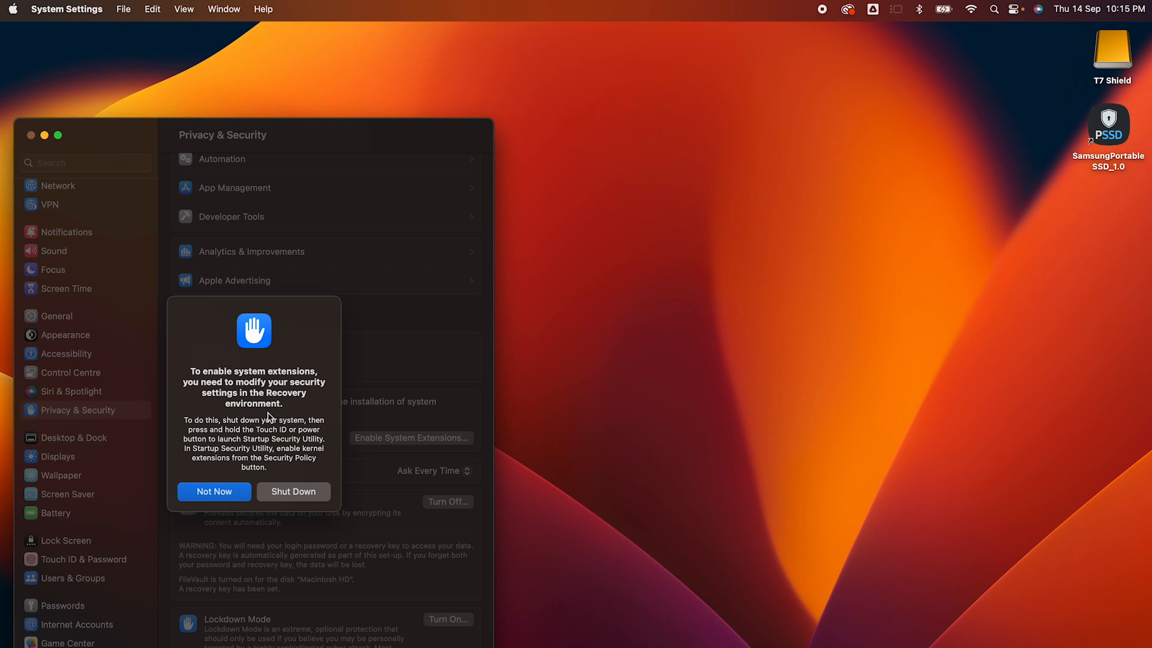
{"action": "mouse_move", "coordinate": [344, 526]}
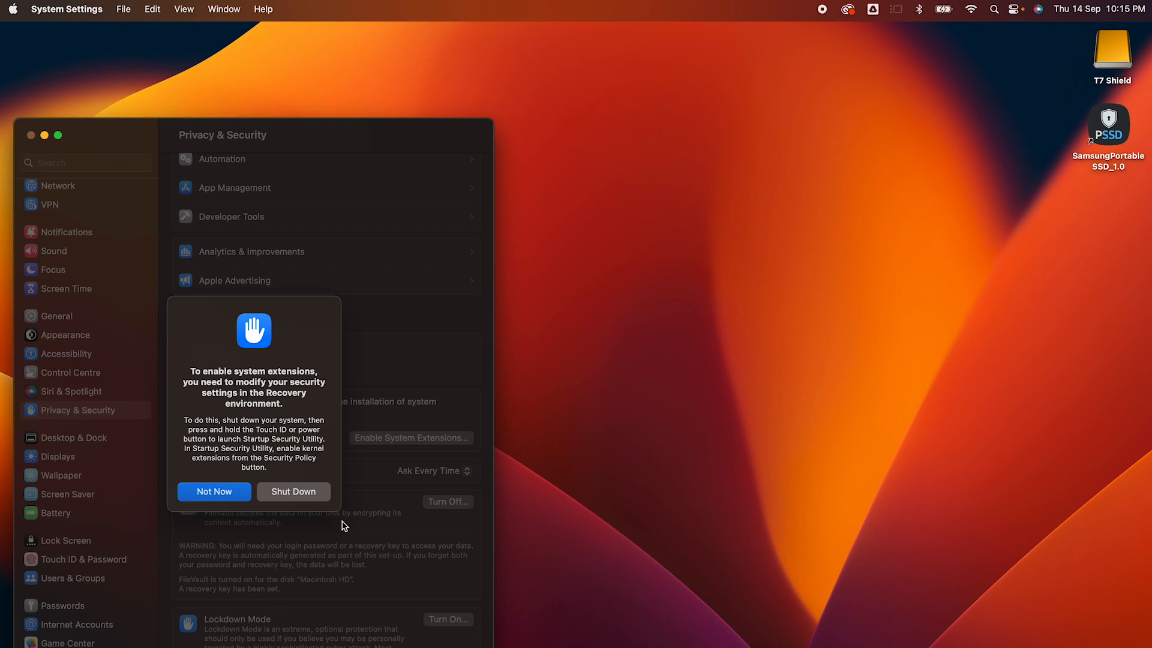